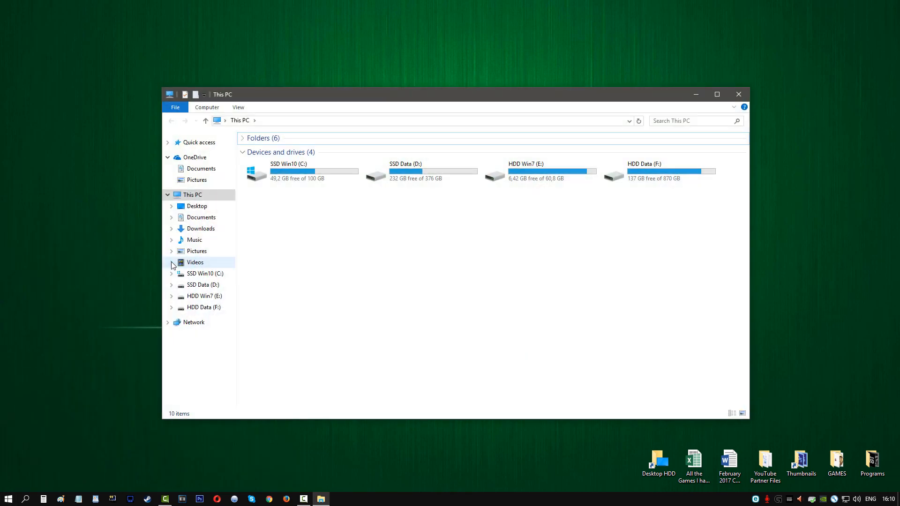
Step: Review the existing drives SSD Win10 (C:) and HDD Win7 (E:) in This PC, then clear the selection
left_click(301, 172)
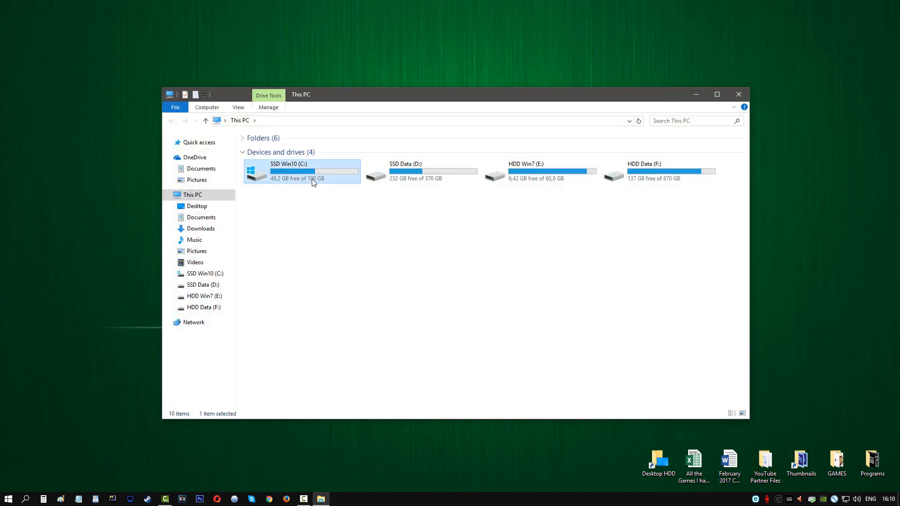
mouse_move(279, 174)
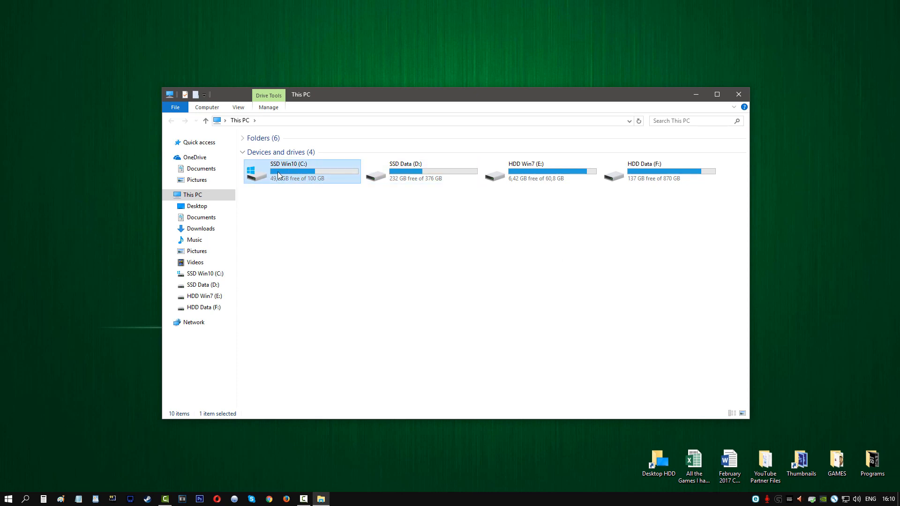
left_click(420, 171)
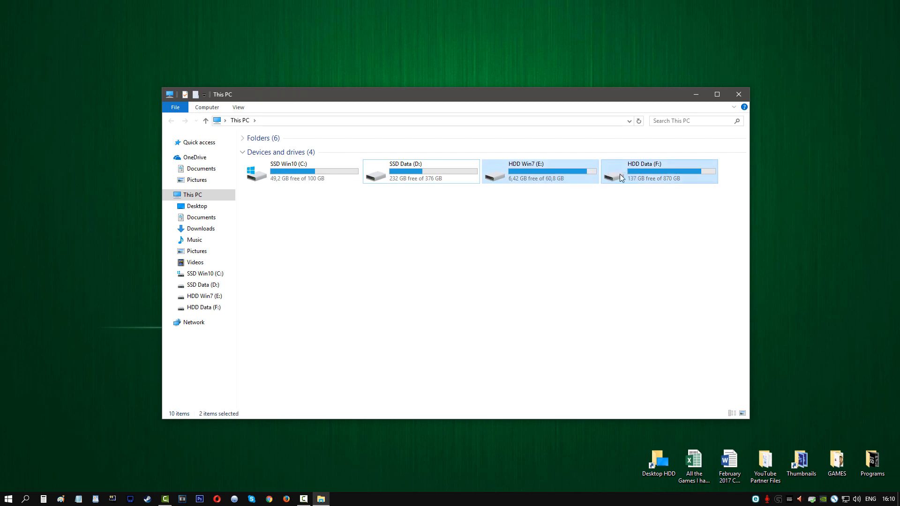
left_click(533, 175)
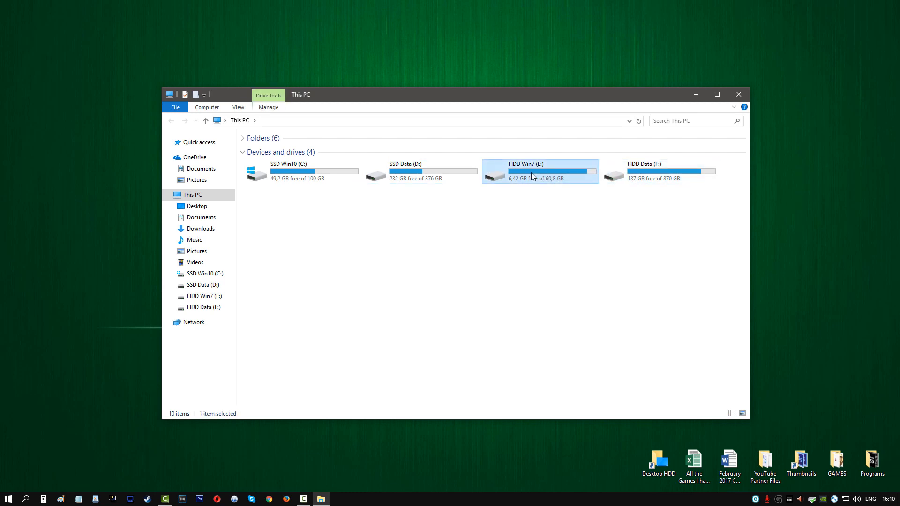
left_click(661, 171)
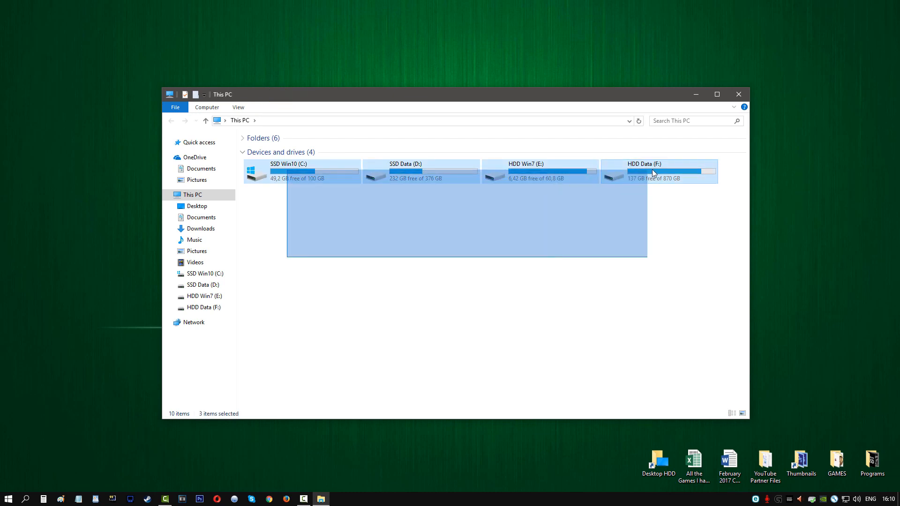
left_click(490, 270)
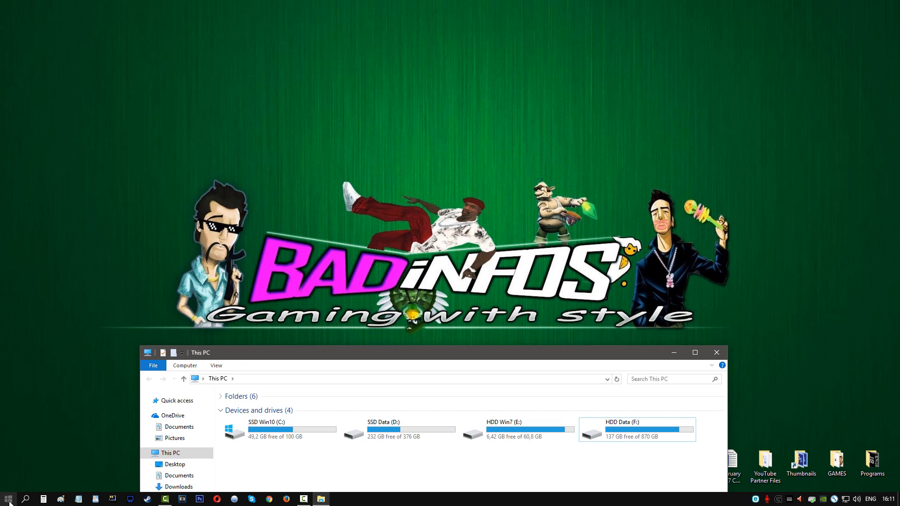
Step: Reveal the Manage option under More for the This PC tile in Start
left_click(6, 499)
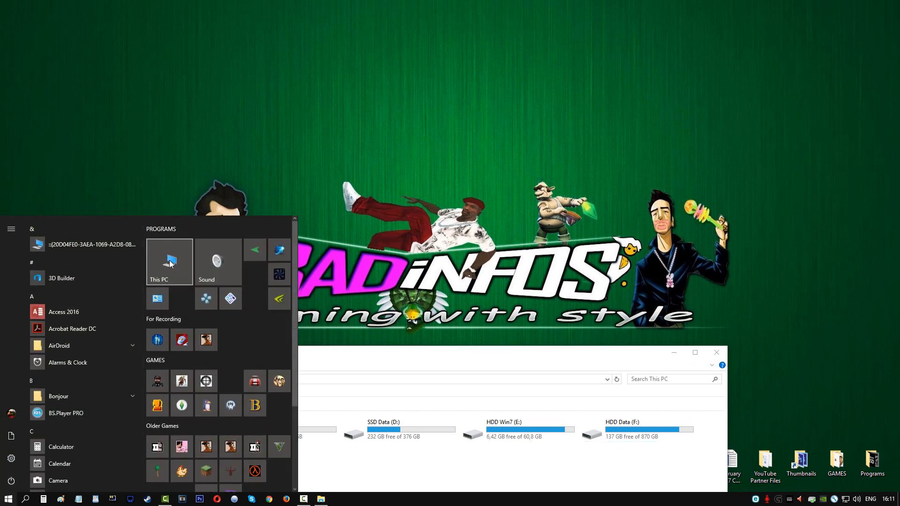
mouse_move(223, 420)
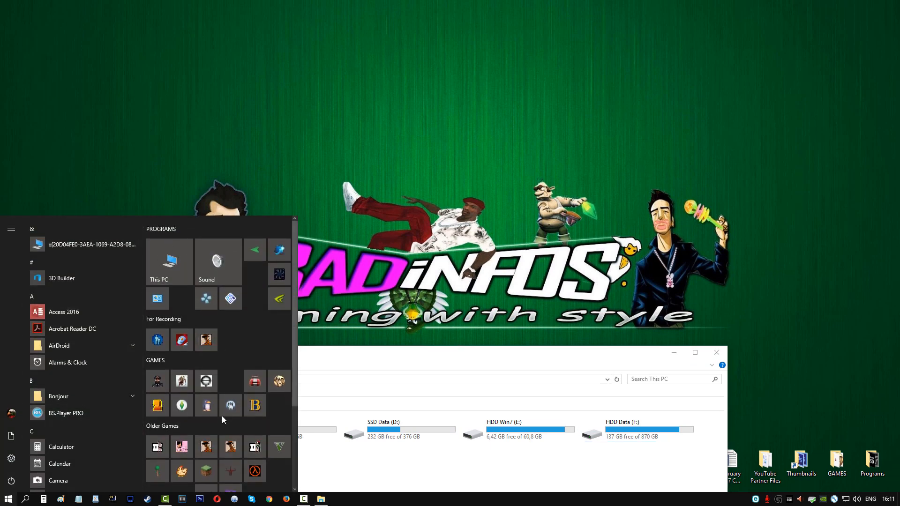
mouse_move(165, 270)
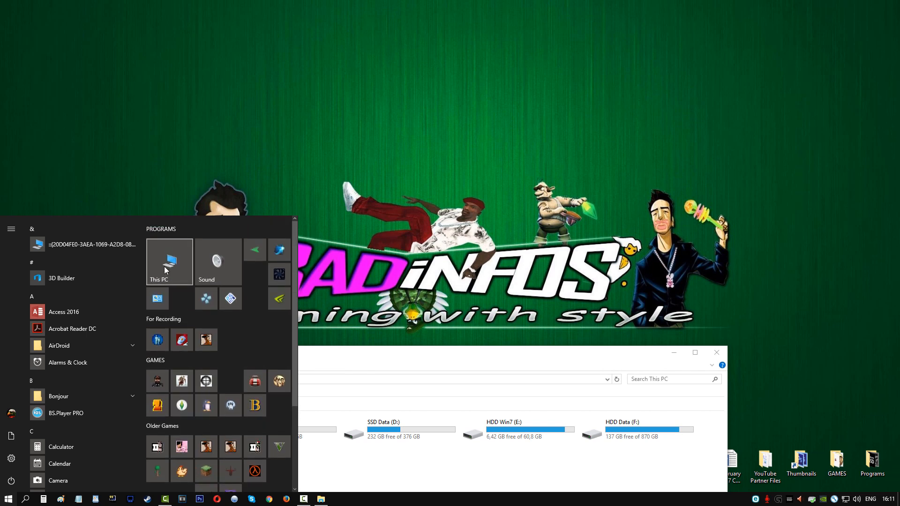
mouse_move(169, 262)
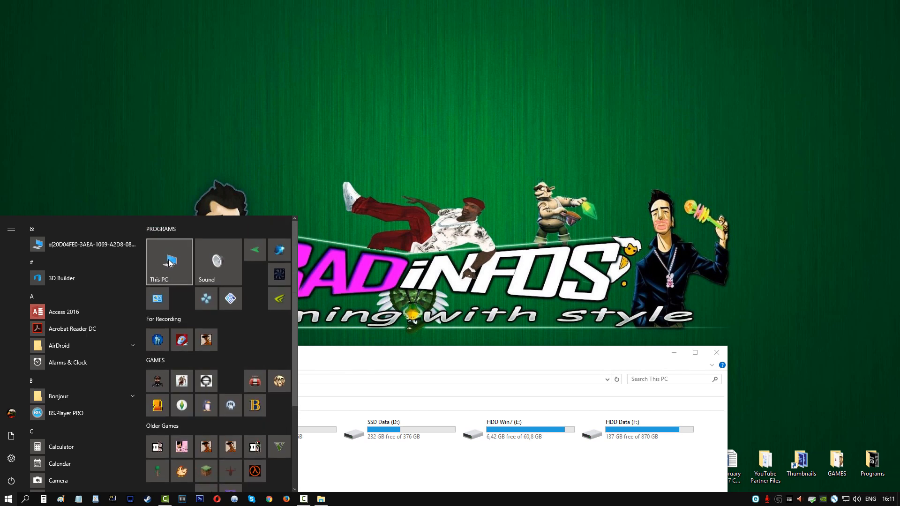
right_click(169, 261)
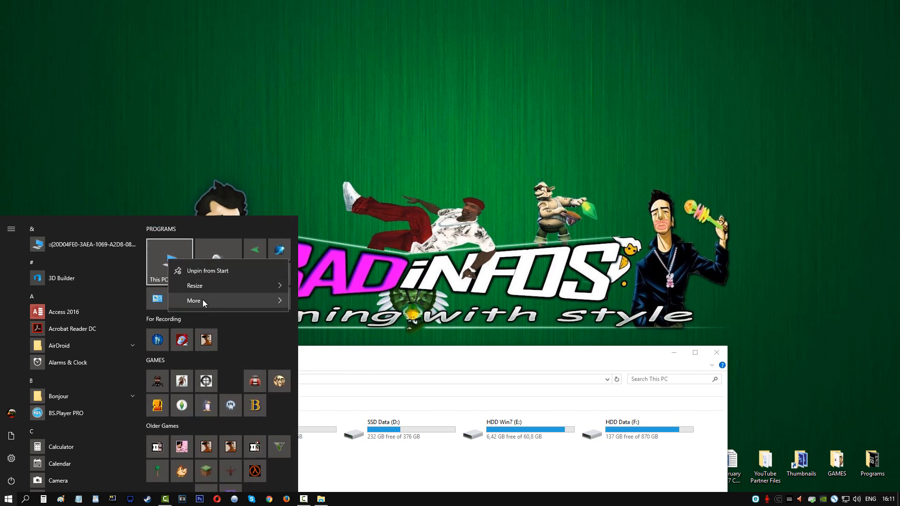
left_click(193, 300)
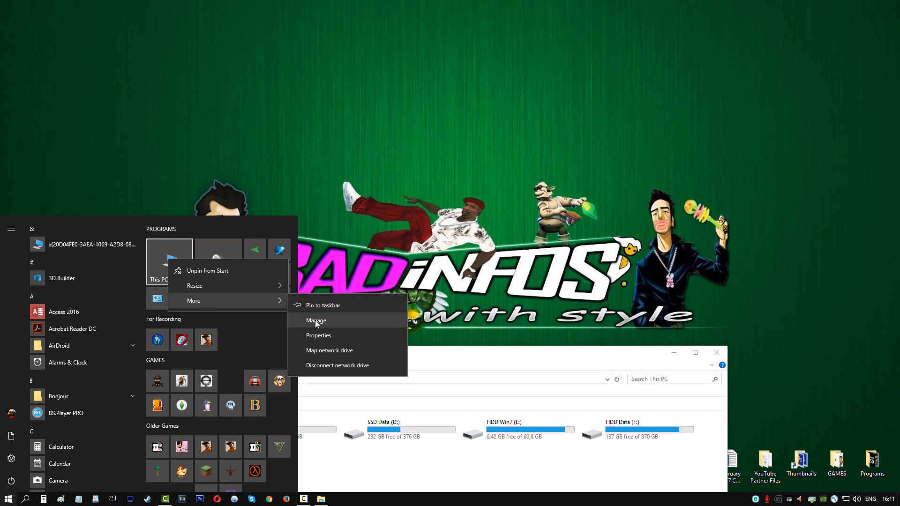
Step: Launch Computer Management and show Disk Management with the uninitialized 5589 GB Disk 1
left_click(317, 321)
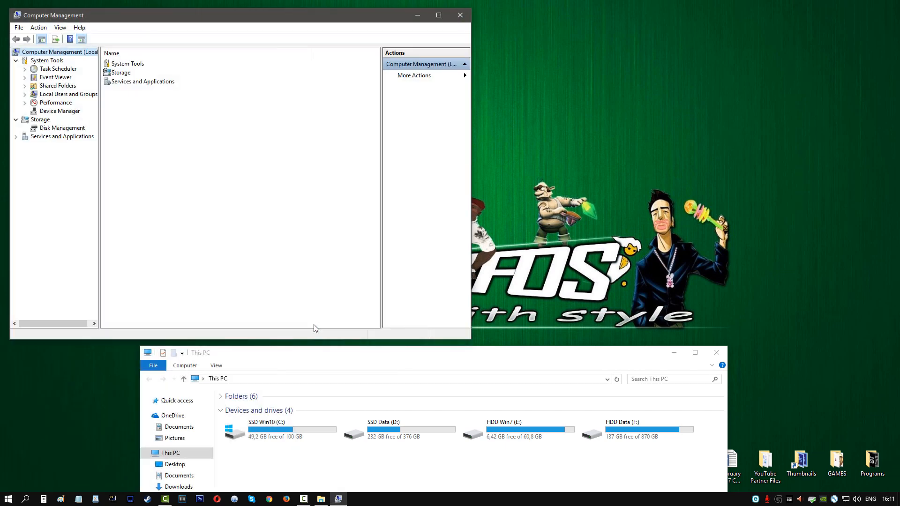
mouse_move(77, 133)
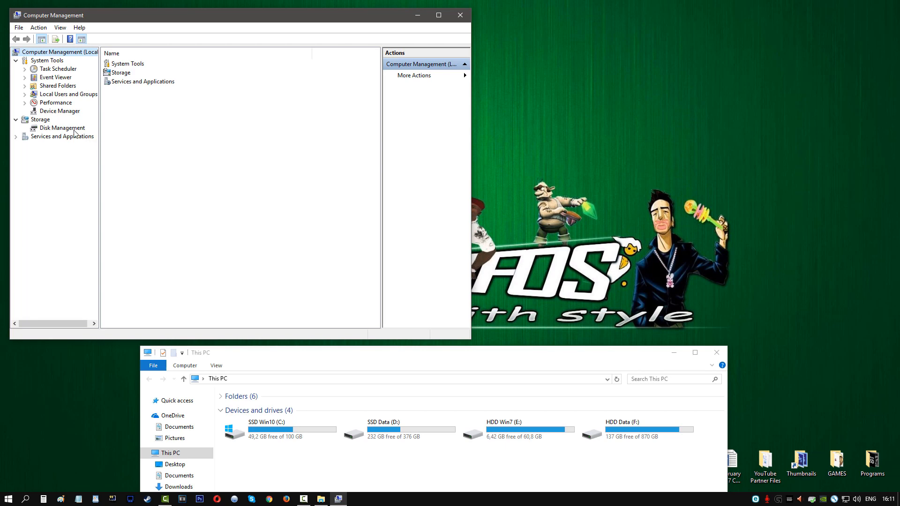
left_click(61, 128)
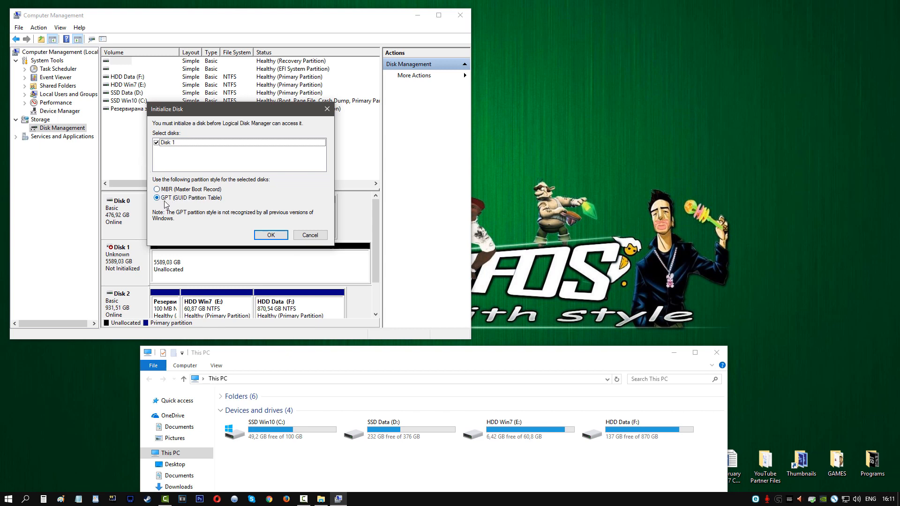
mouse_move(232, 218)
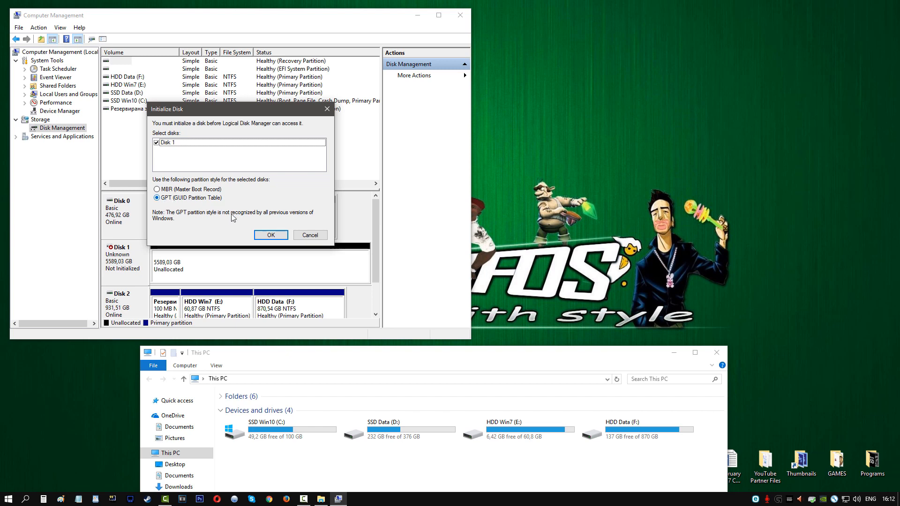
mouse_move(313, 242)
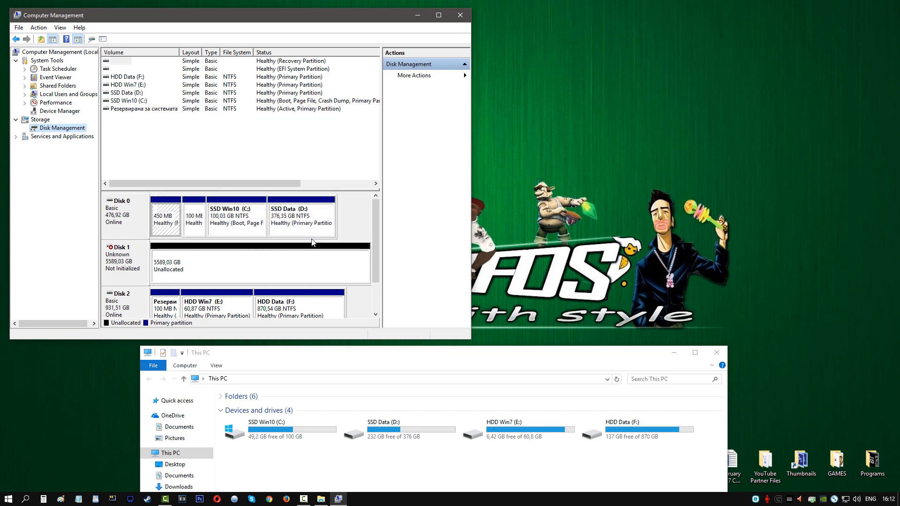
mouse_move(245, 214)
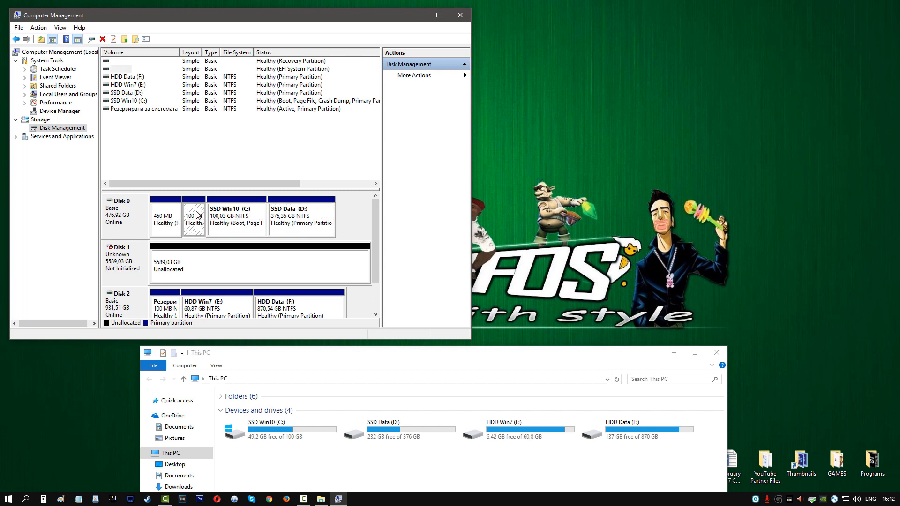
mouse_move(175, 213)
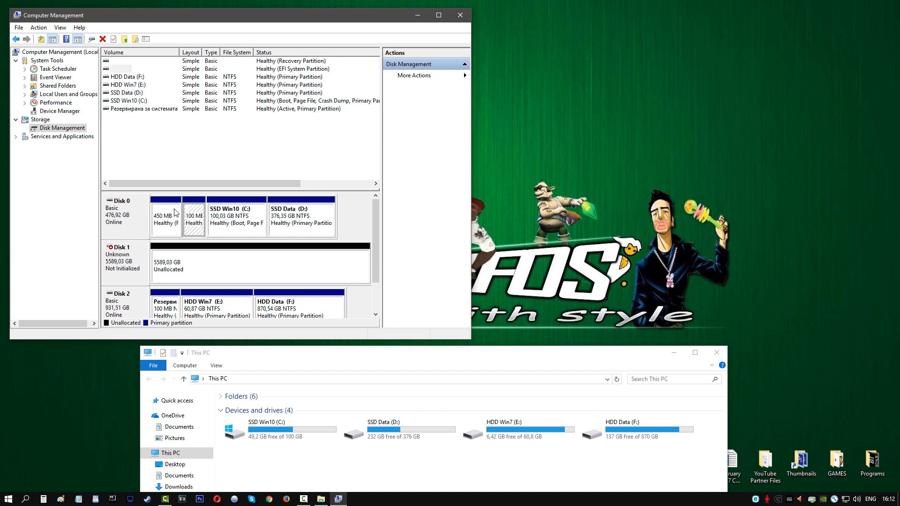
mouse_move(163, 247)
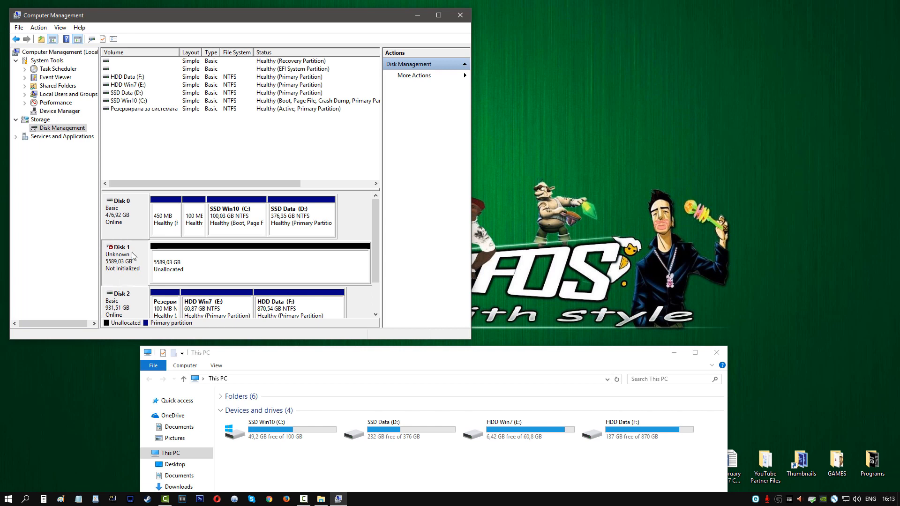
mouse_move(135, 299)
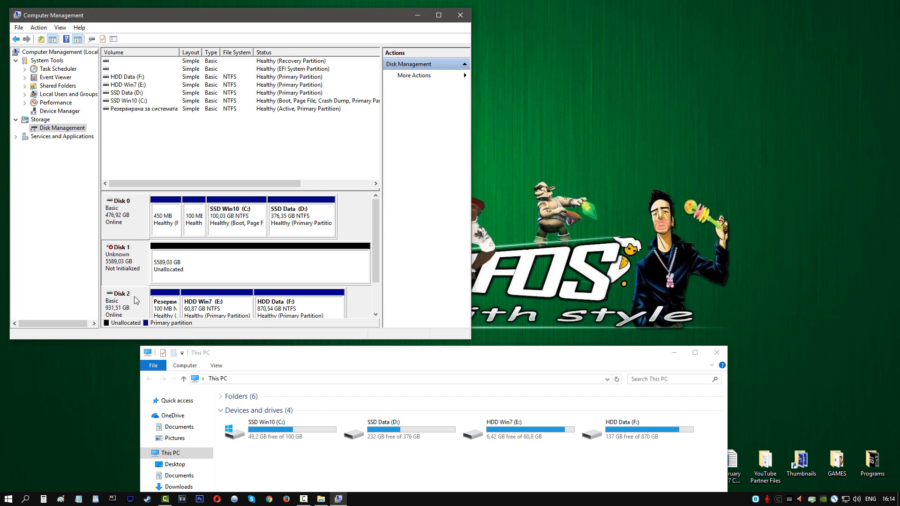
mouse_move(176, 257)
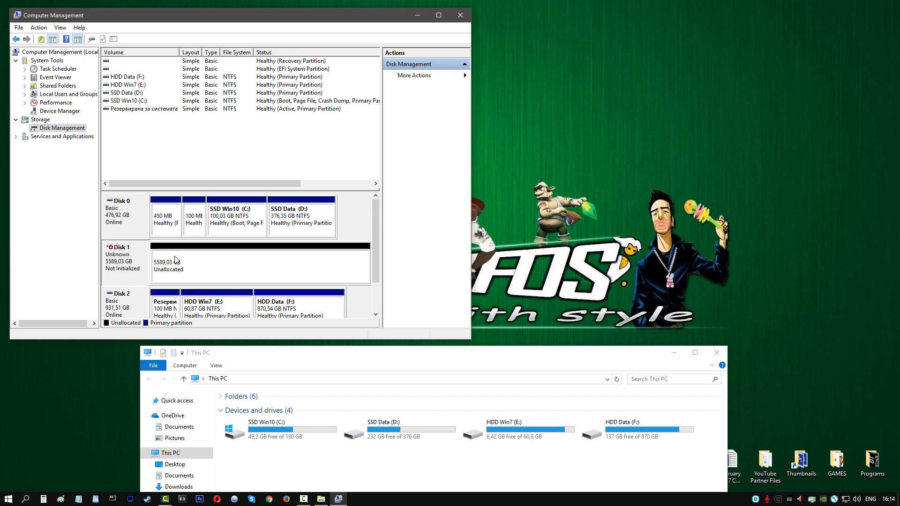
mouse_move(197, 277)
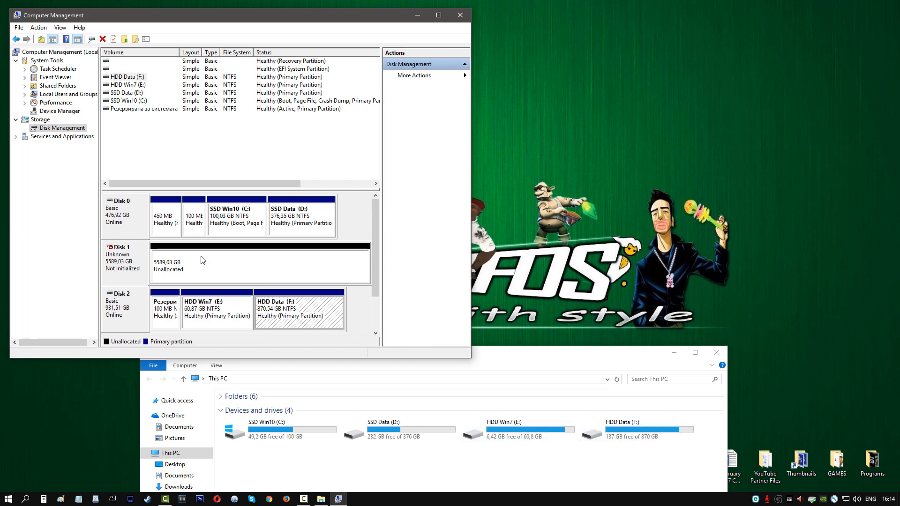
mouse_move(190, 262)
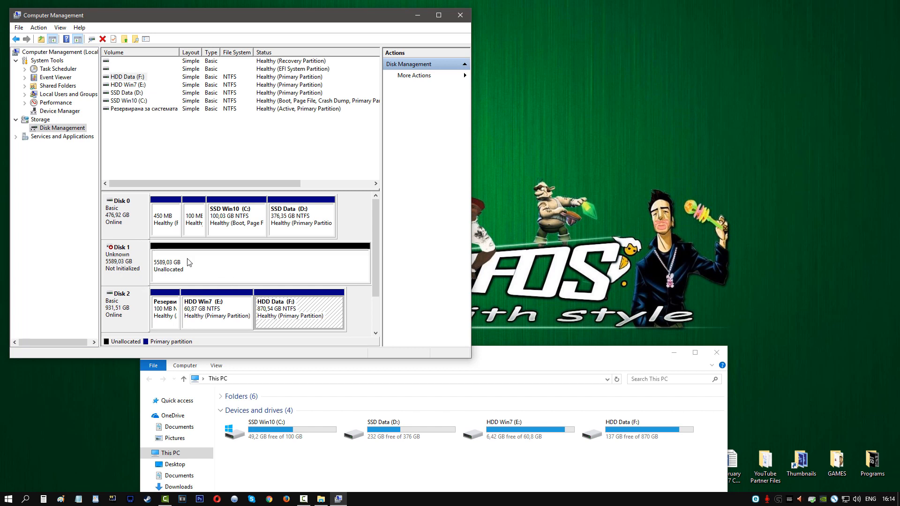
mouse_move(161, 275)
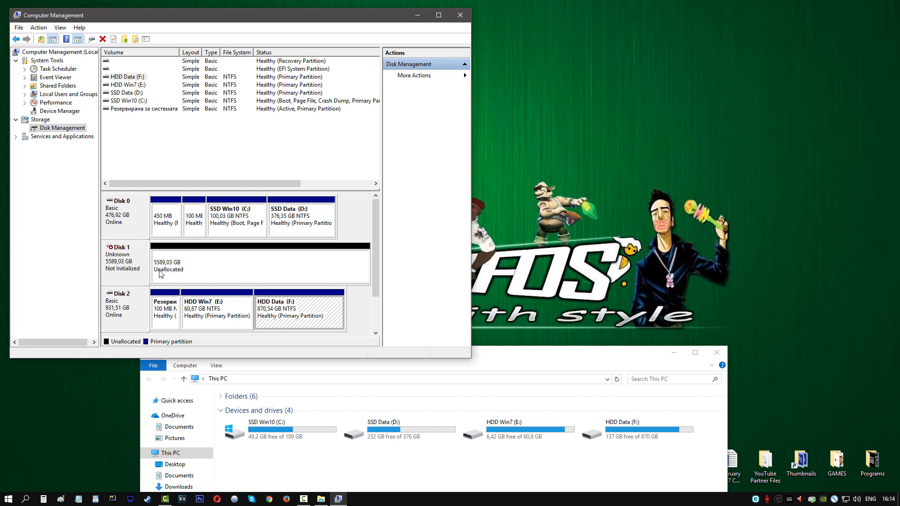
Step: Initialize Disk 1 with a GPT partition table so it shows Basic, Online, 5588,91 GB unallocated
right_click(120, 260)
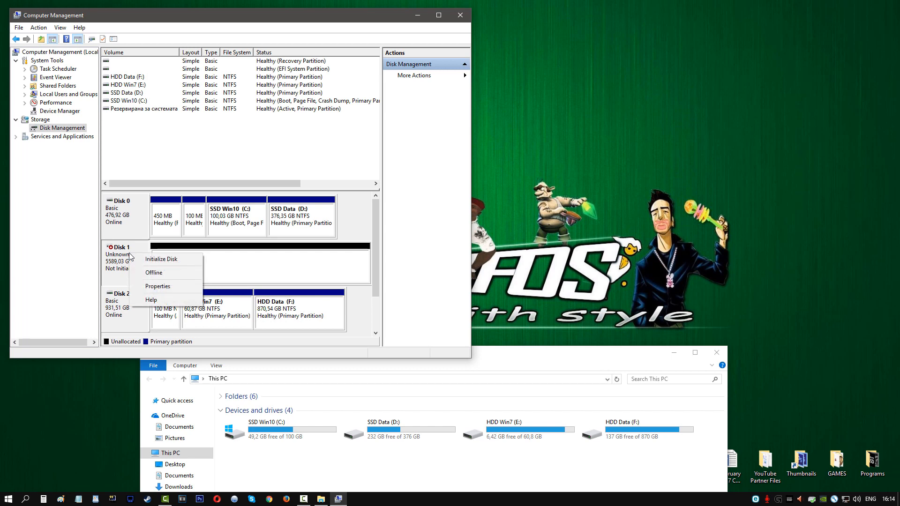
left_click(162, 259)
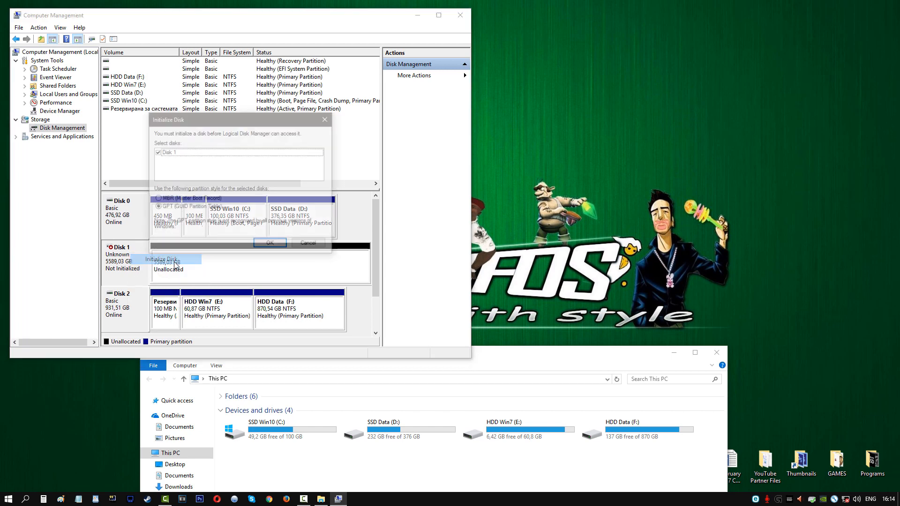
left_click(157, 208)
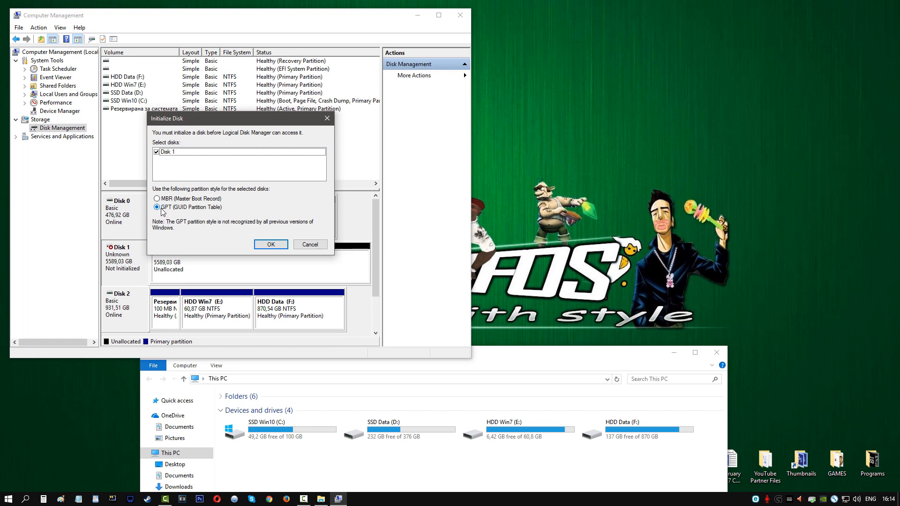
mouse_move(176, 214)
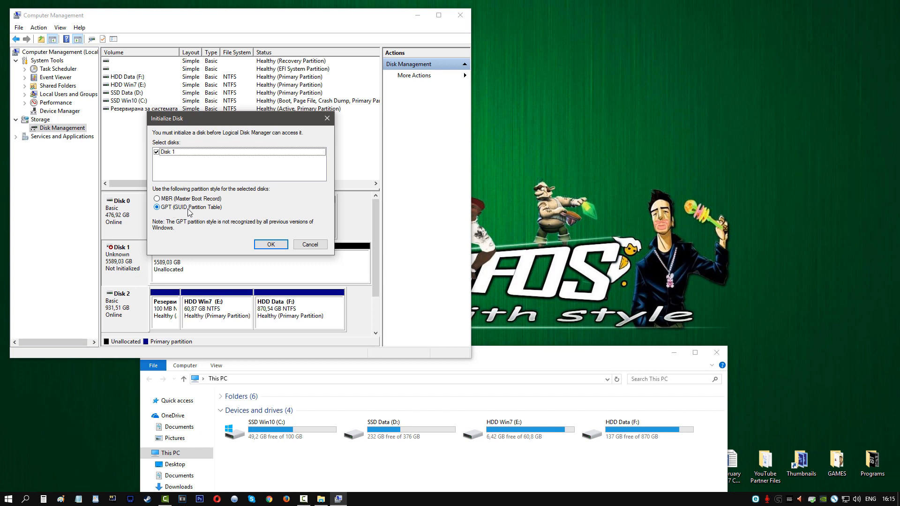
left_click(270, 244)
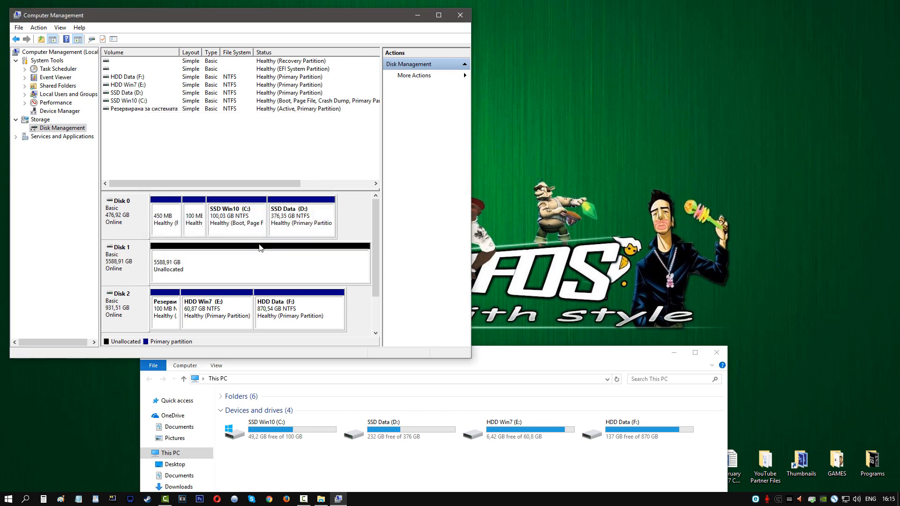
mouse_move(144, 273)
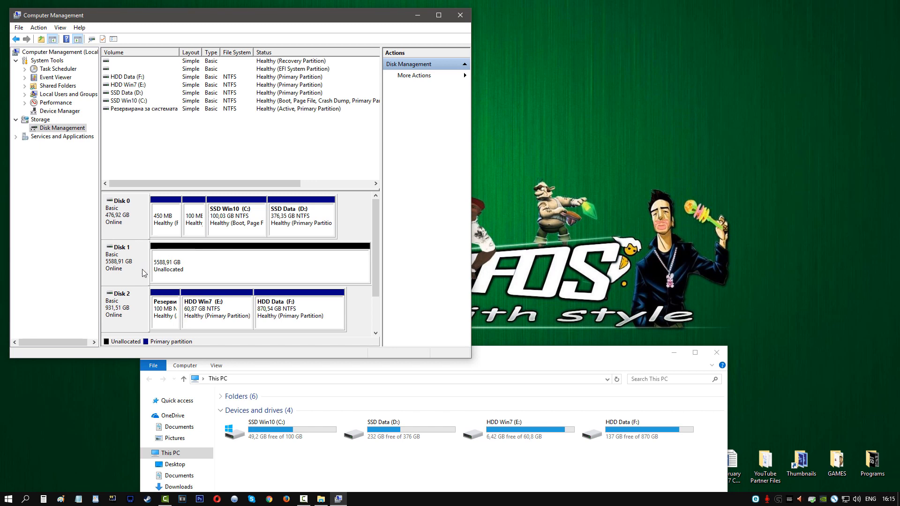
Step: Bring up the actions for Disk 1's unallocated space
left_click(259, 268)
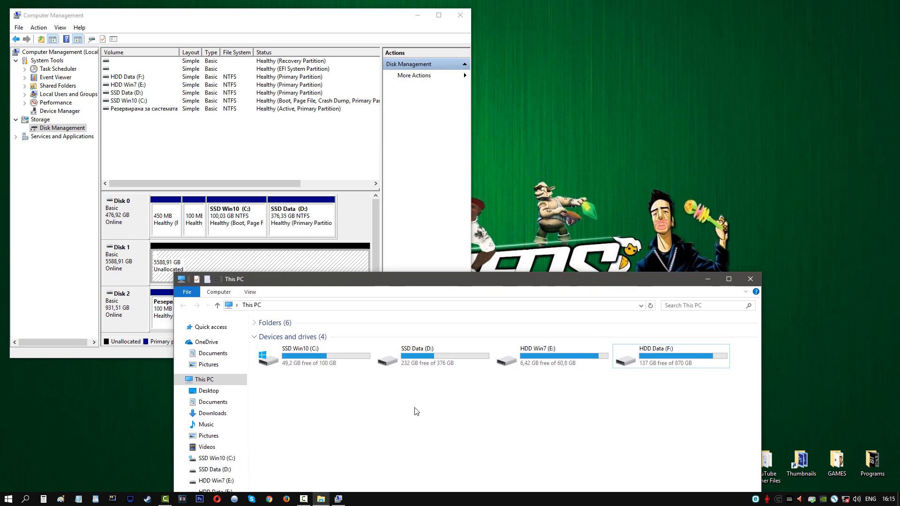
mouse_move(143, 259)
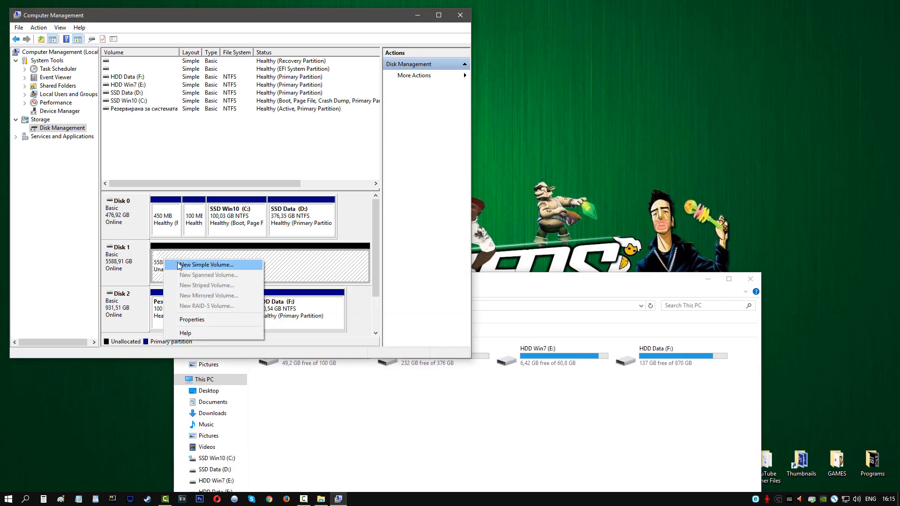
Step: Begin a new simple volume on Disk 1 keeping the maximum size
left_click(206, 265)
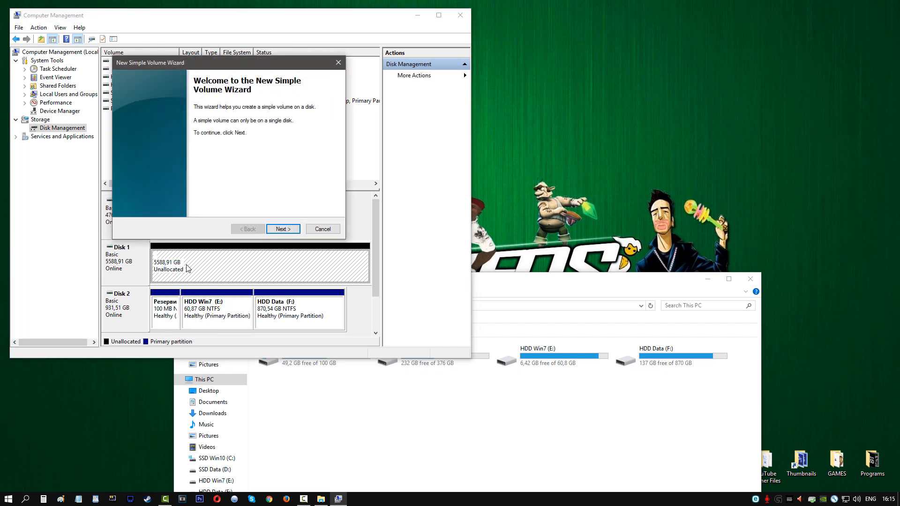
left_click(282, 229)
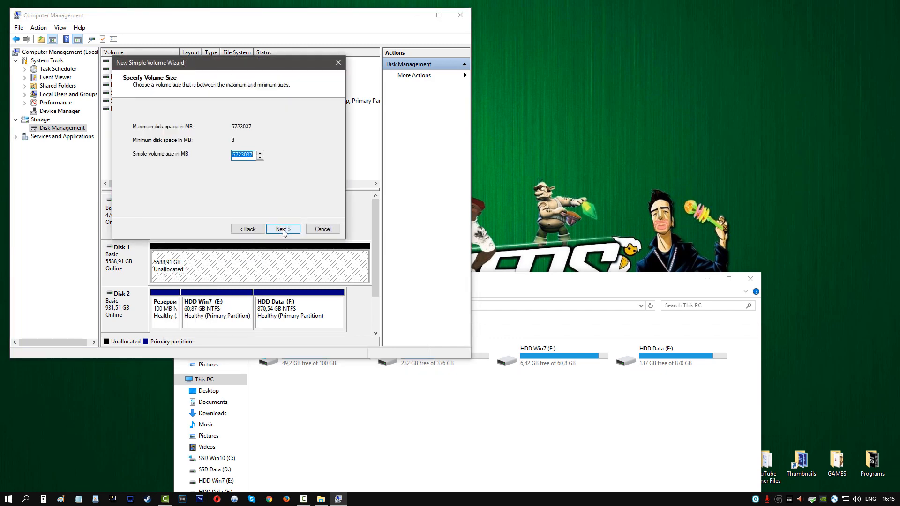
mouse_move(243, 169)
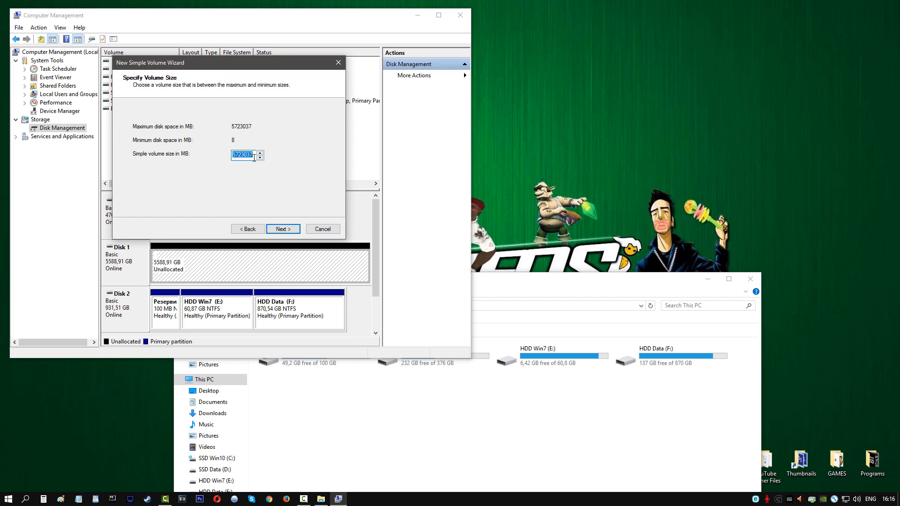
left_click(282, 229)
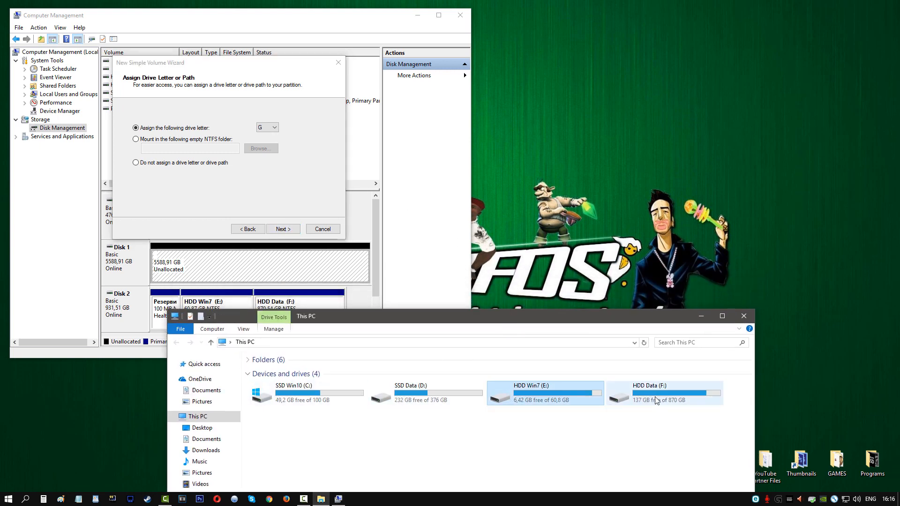
Step: Accept drive letter G and an NTFS quick format labelled HDD Black, reaching the summary
left_click(665, 394)
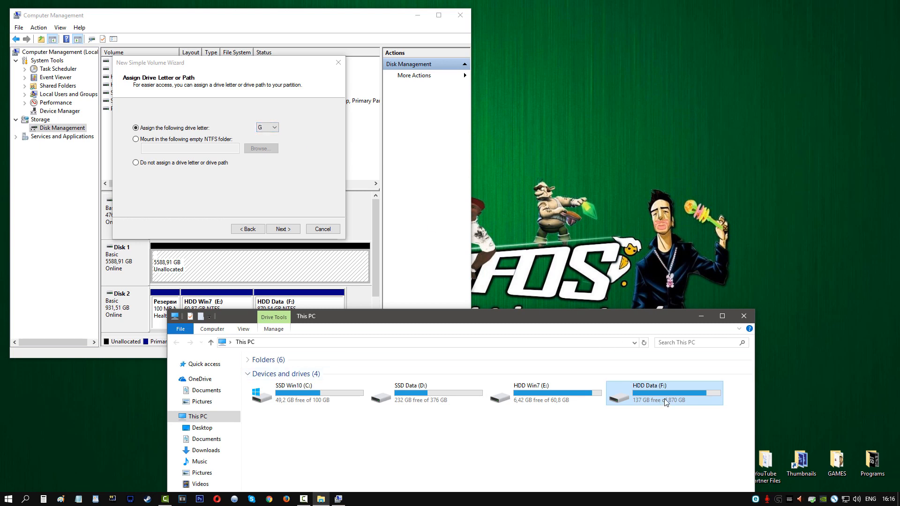
left_click(274, 127)
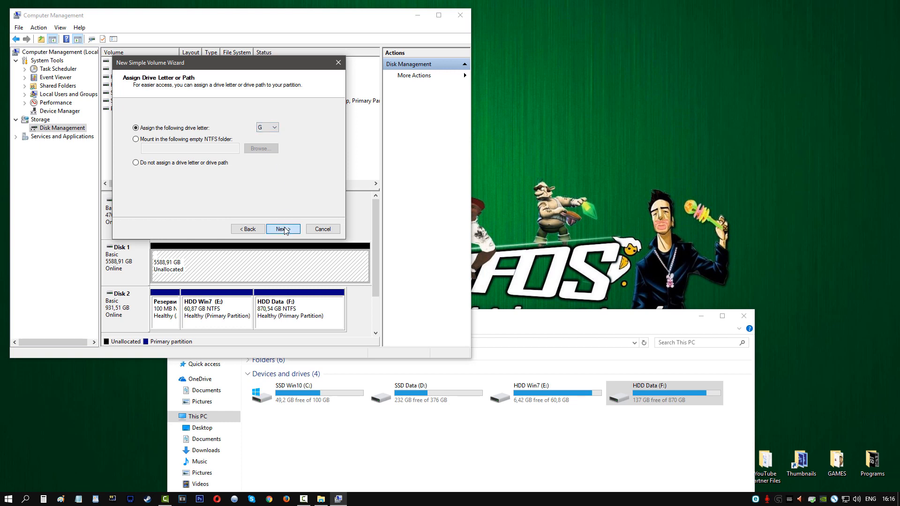
left_click(283, 229)
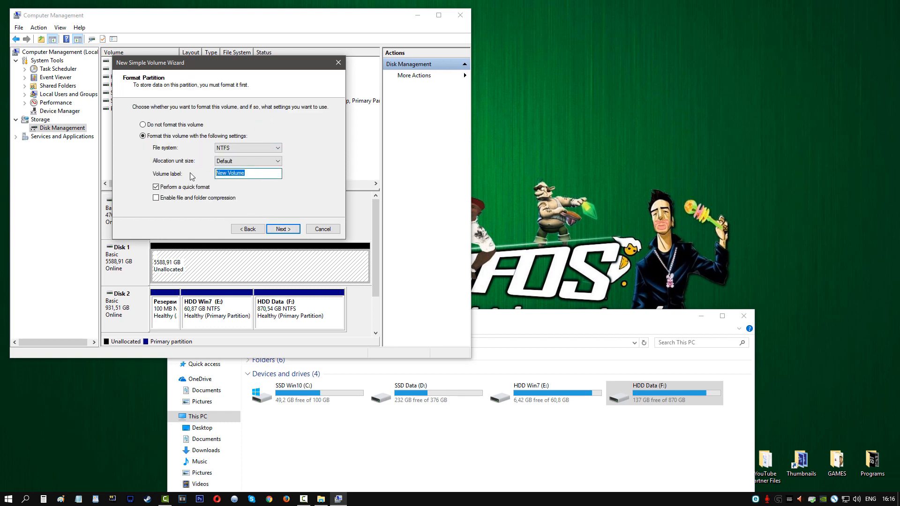
type("HDD Black")
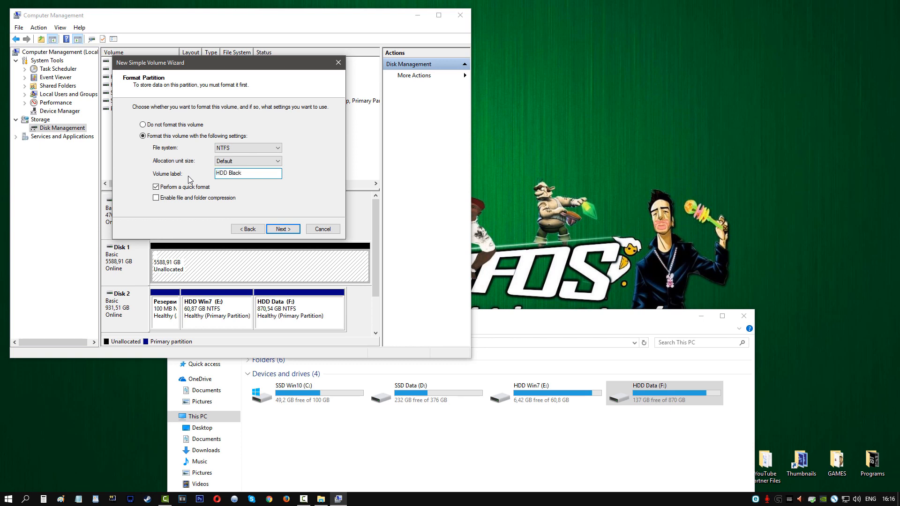
mouse_move(279, 202)
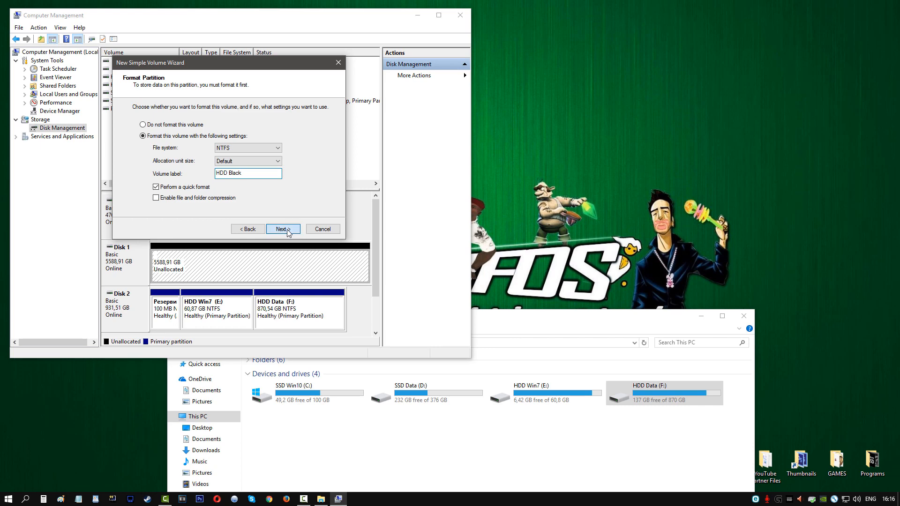
left_click(283, 229)
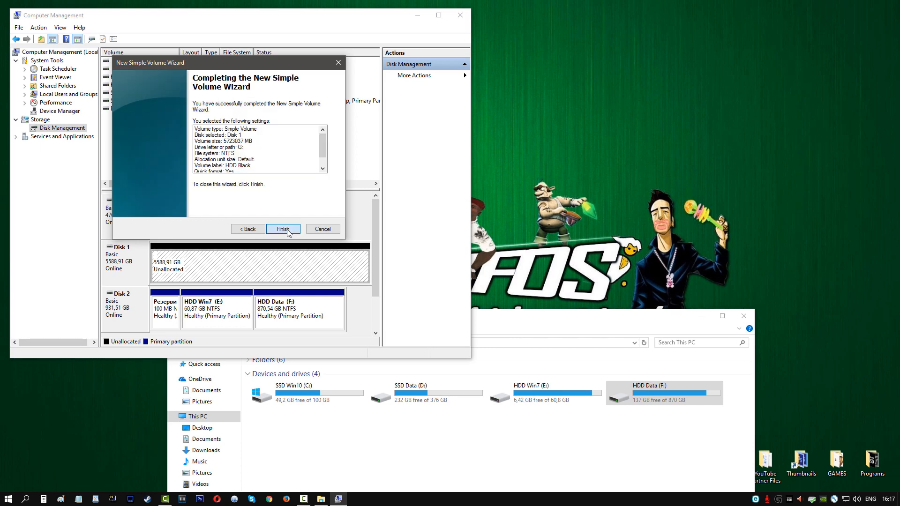
Step: Finish creating the volume and open the empty 5,45 TB HDD Black (G:) drive in File Explorer
left_click(283, 228)
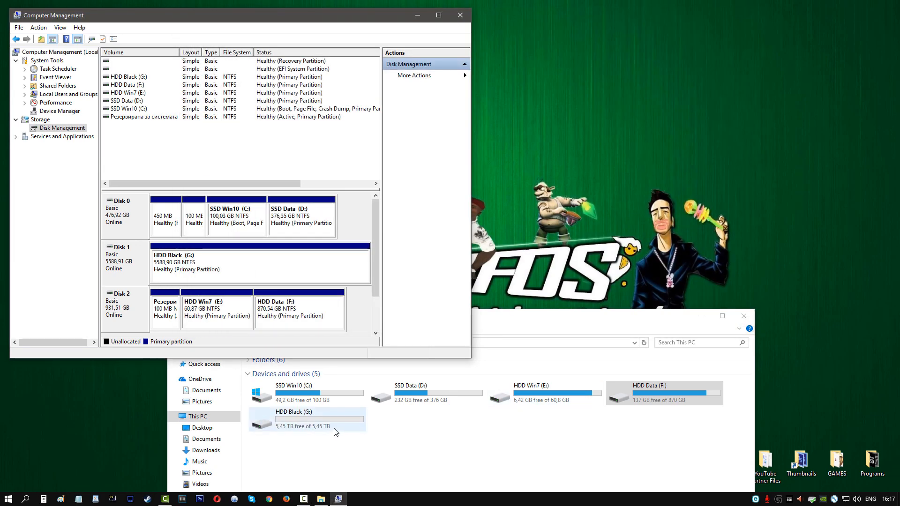
double_click(303, 418)
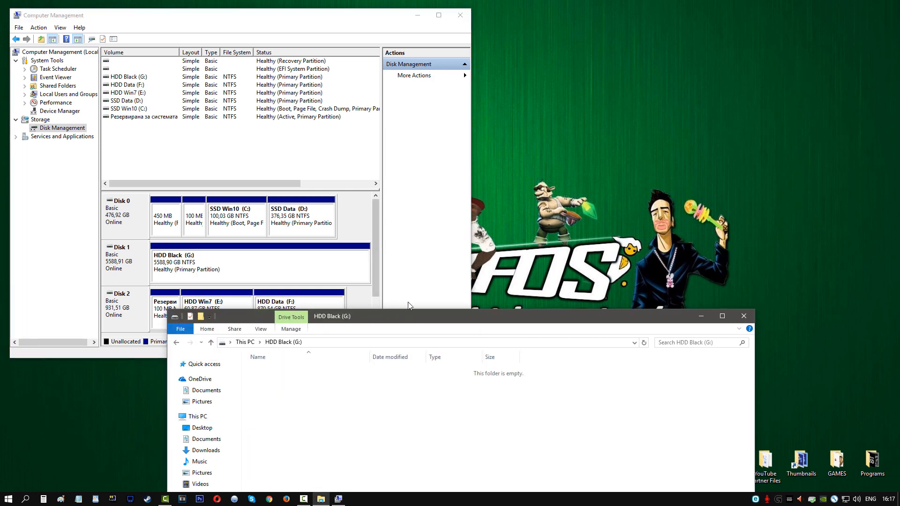